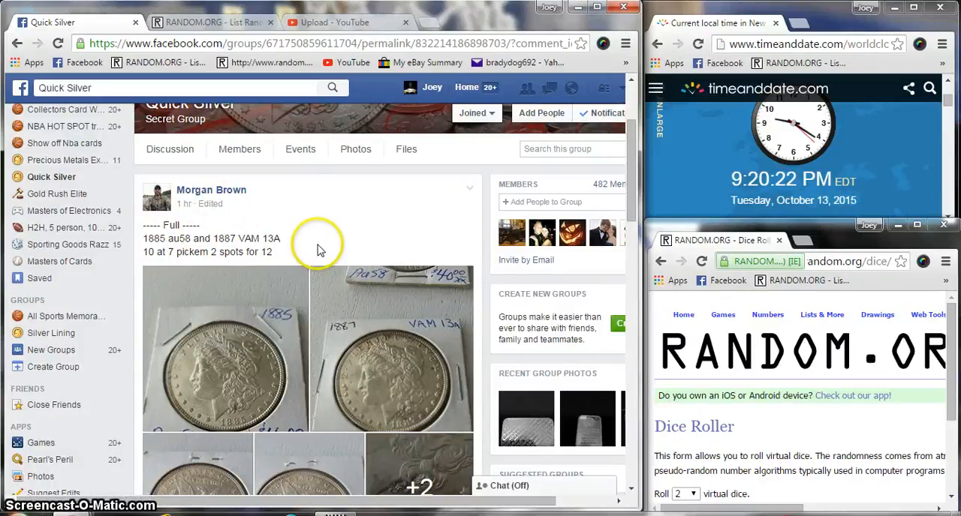
# Roll 2 dice in the Dice Roller to fix the number of shuffles for the name list.
pyautogui.scroll(-3)
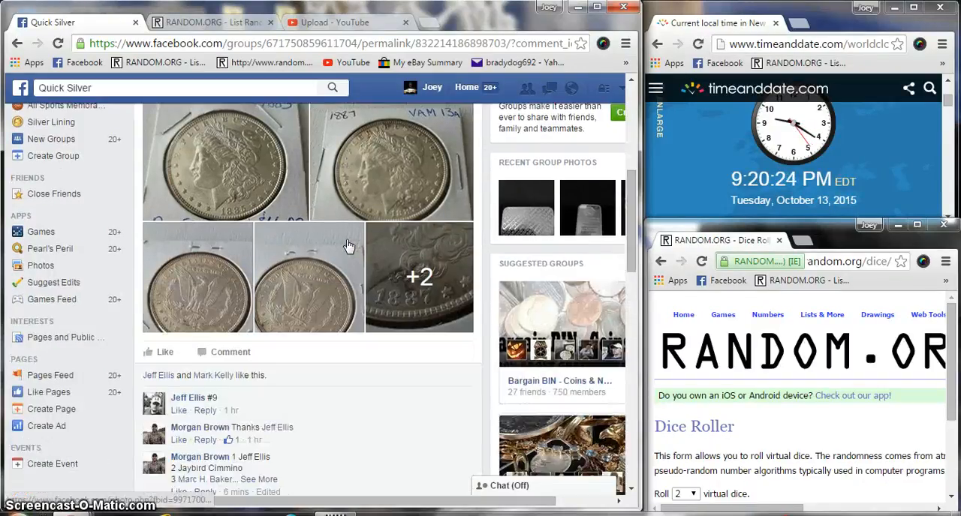
pyautogui.scroll(-3)
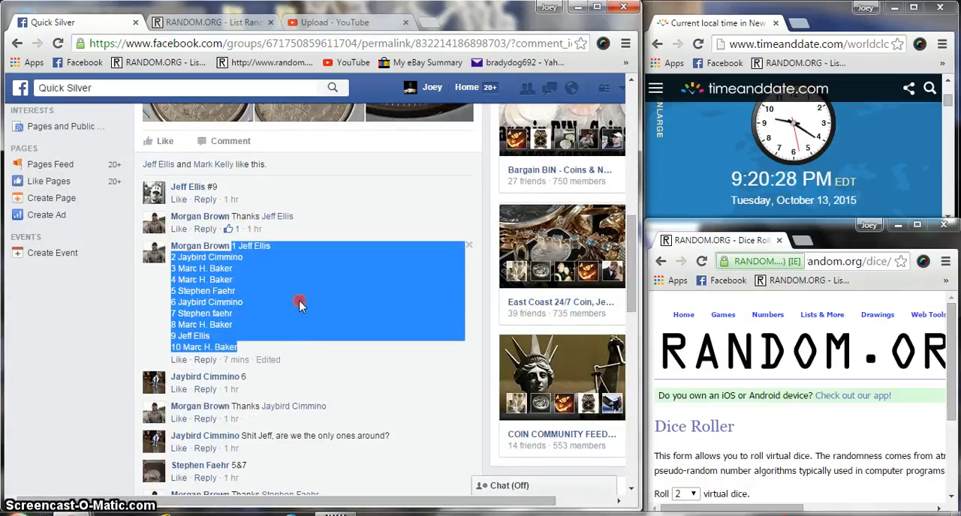
pyautogui.scroll(-3)
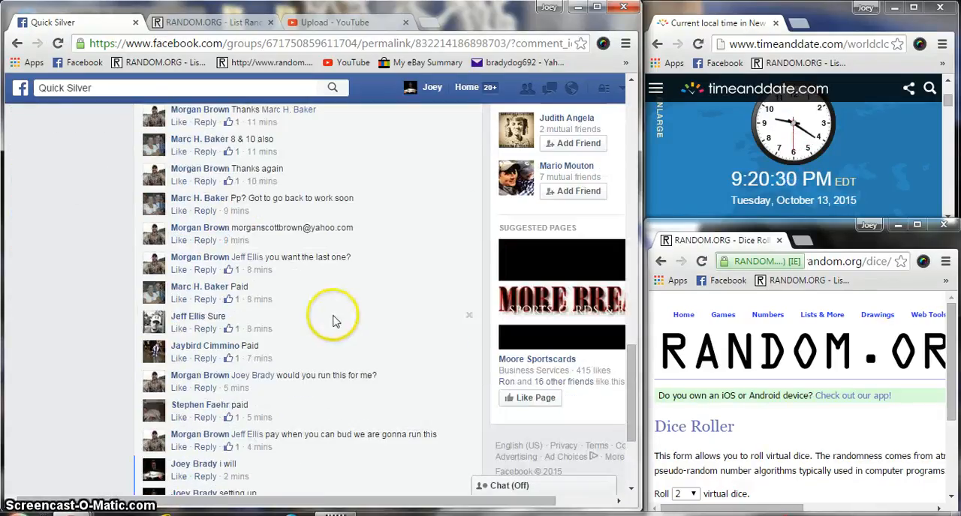
pyautogui.scroll(-3)
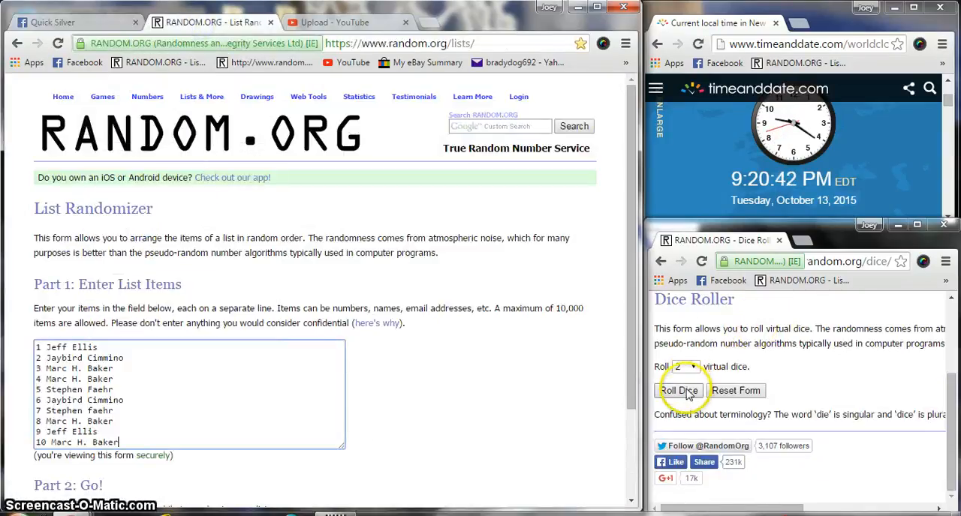
pyautogui.click(678, 390)
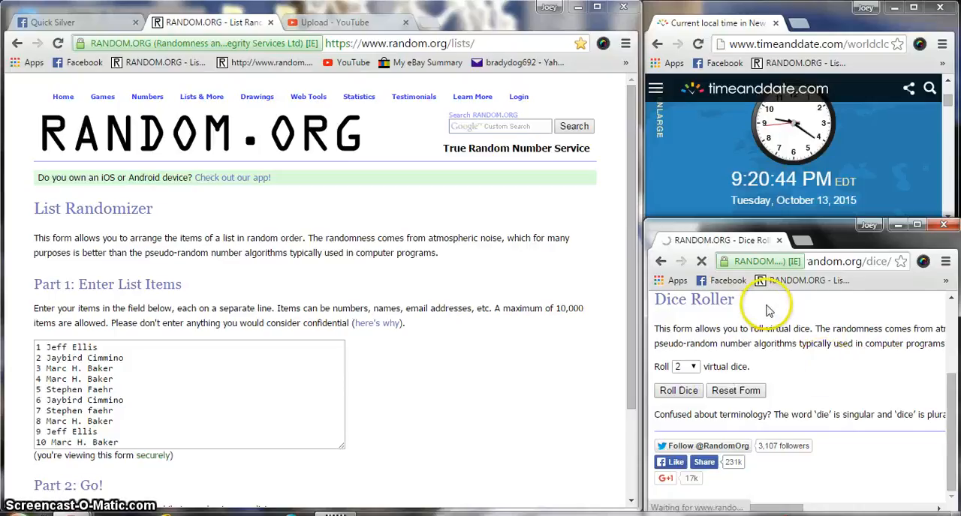
pyautogui.click(678, 390)
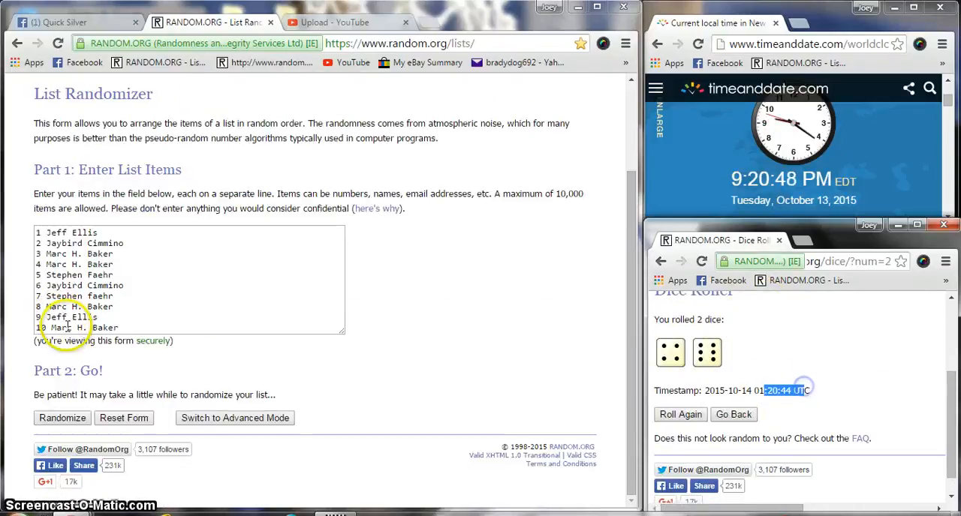
# Randomize the ten-name list nine times in a row, each run producing a new timestamped order.
pyautogui.click(61, 417)
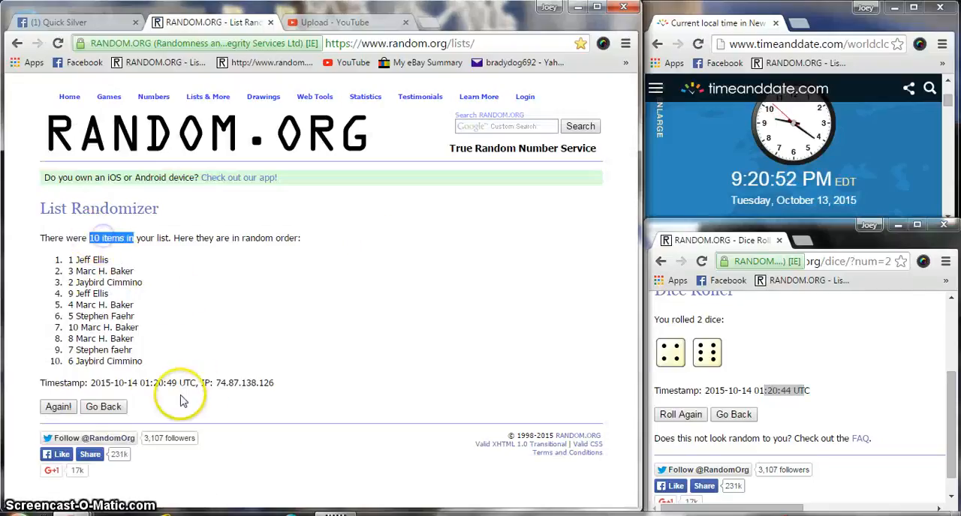
pyautogui.click(57, 406)
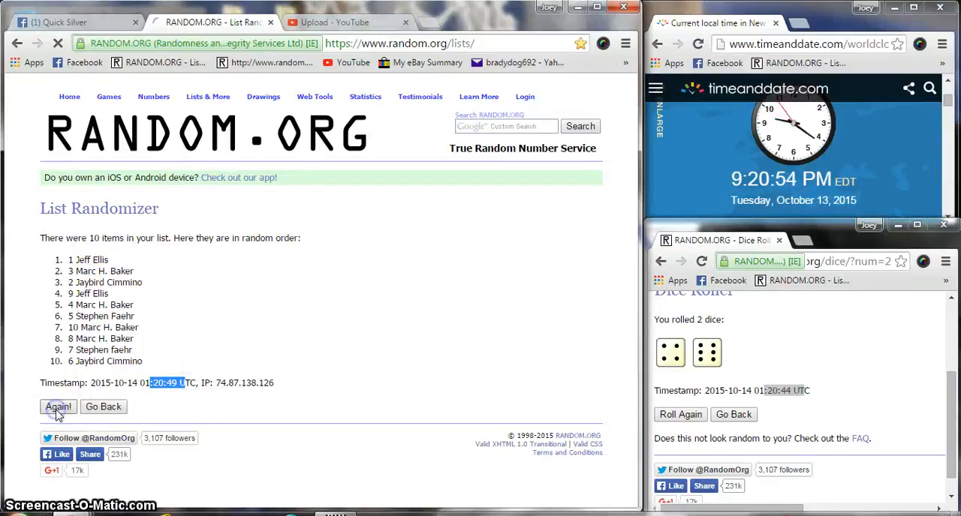
pyautogui.click(57, 407)
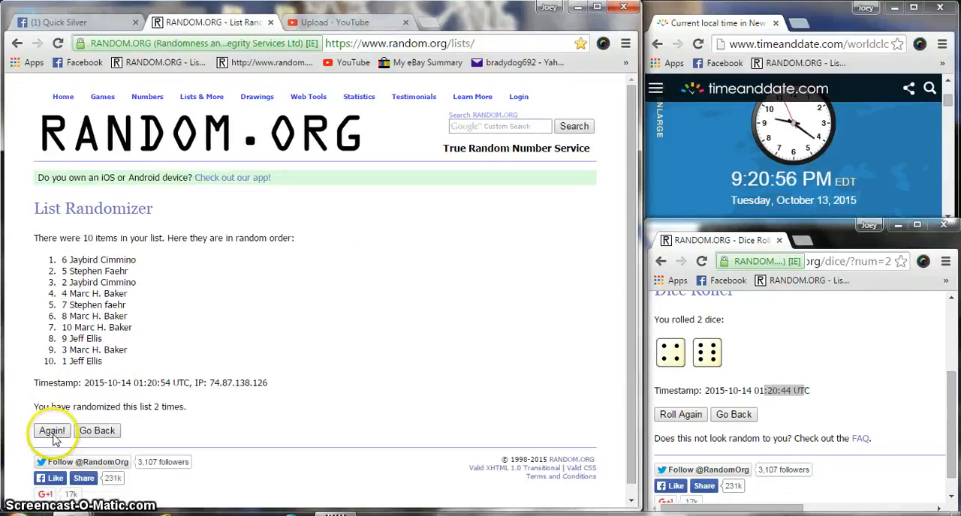
pyautogui.click(51, 430)
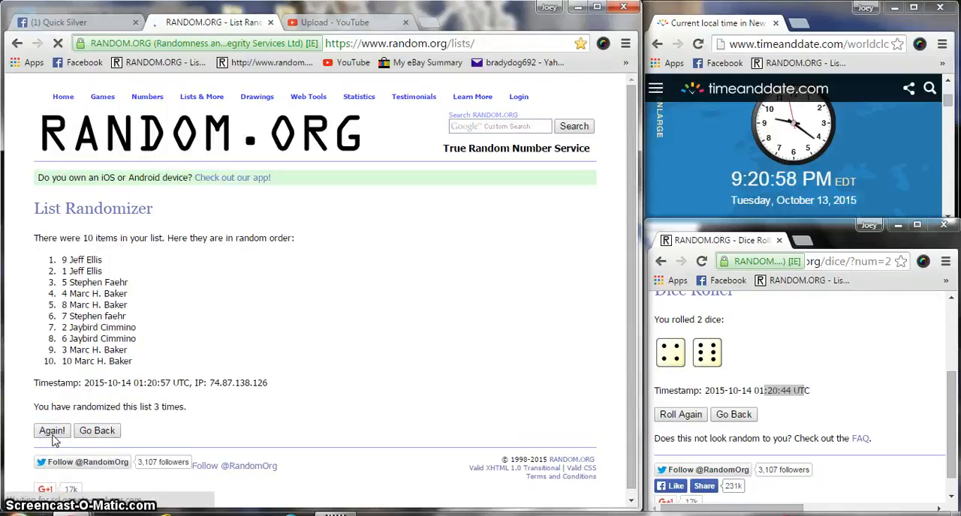
pyautogui.click(48, 430)
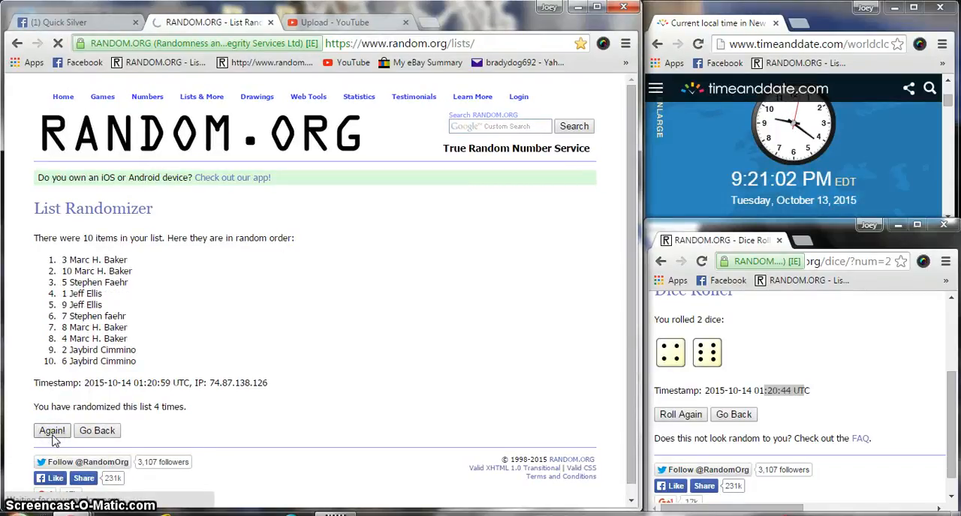
pyautogui.click(51, 431)
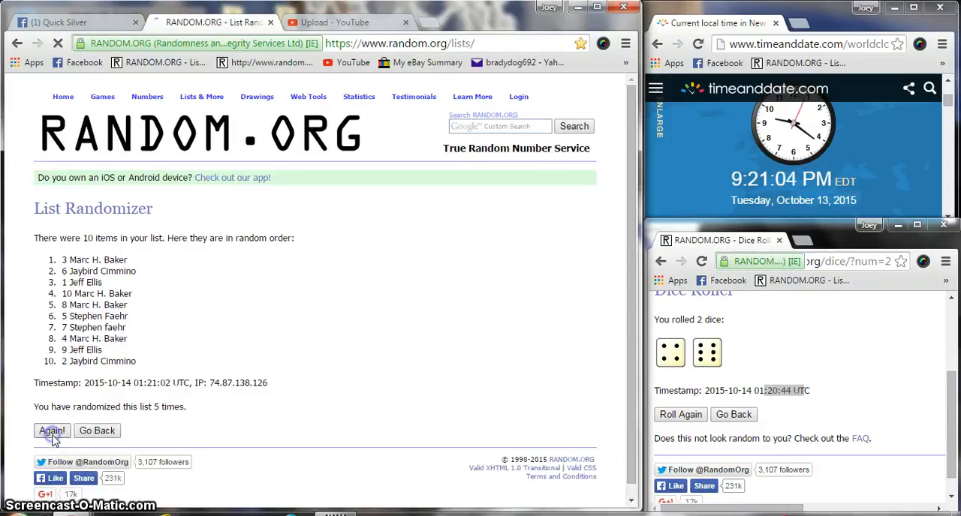
pyautogui.click(48, 431)
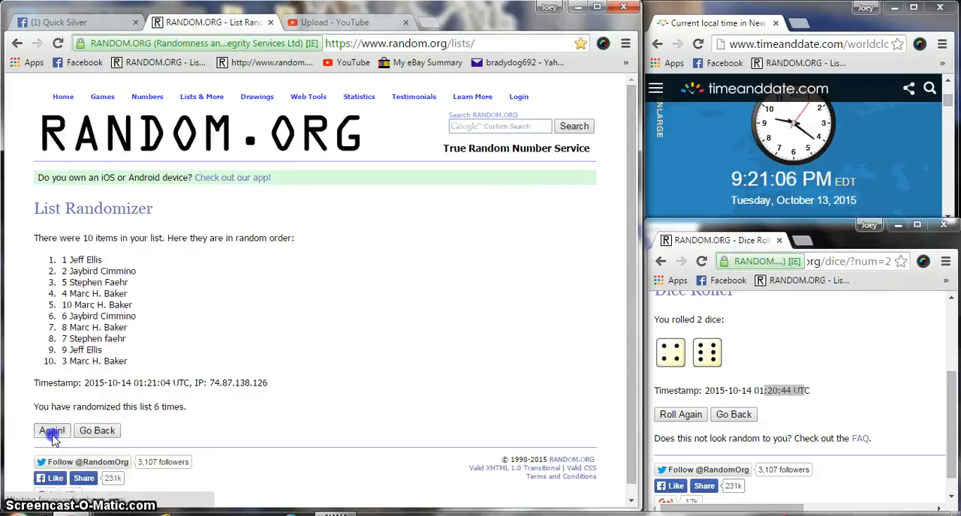
pyautogui.click(48, 431)
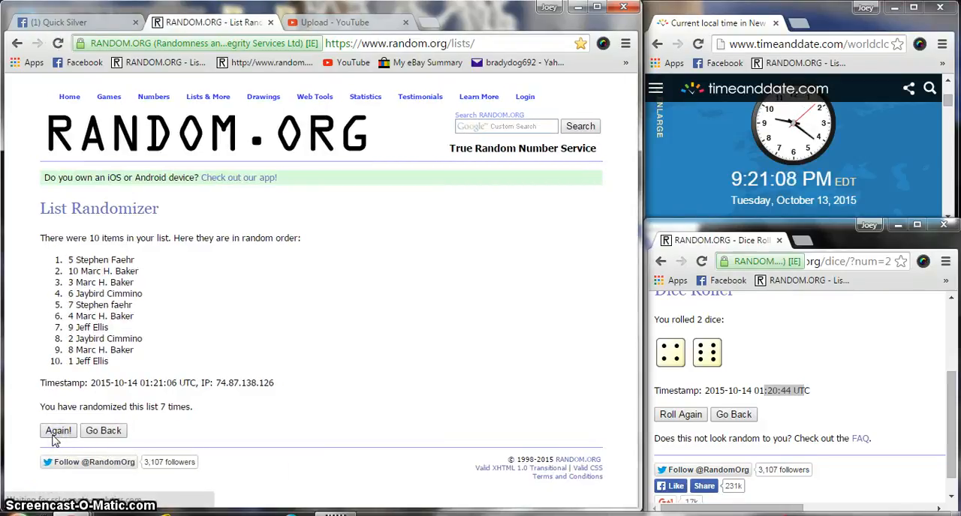
pyautogui.click(53, 430)
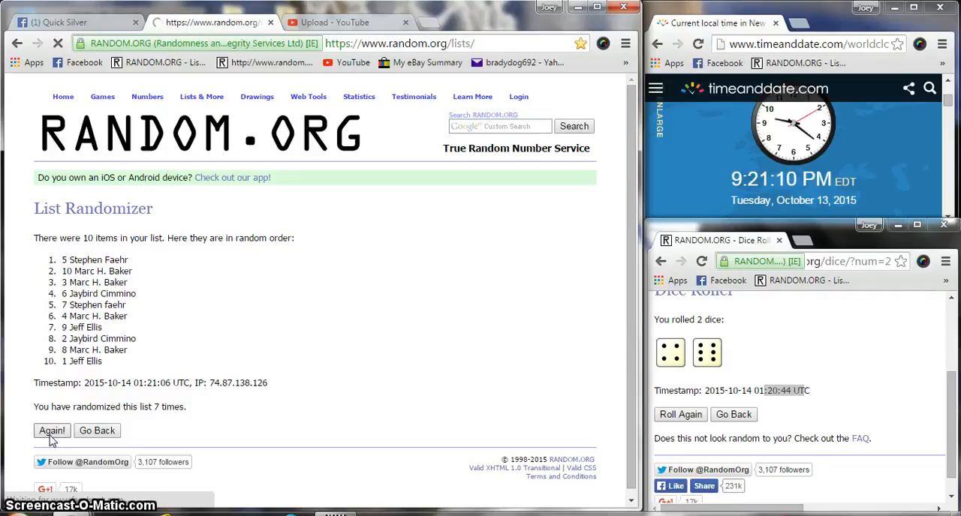
pyautogui.click(48, 431)
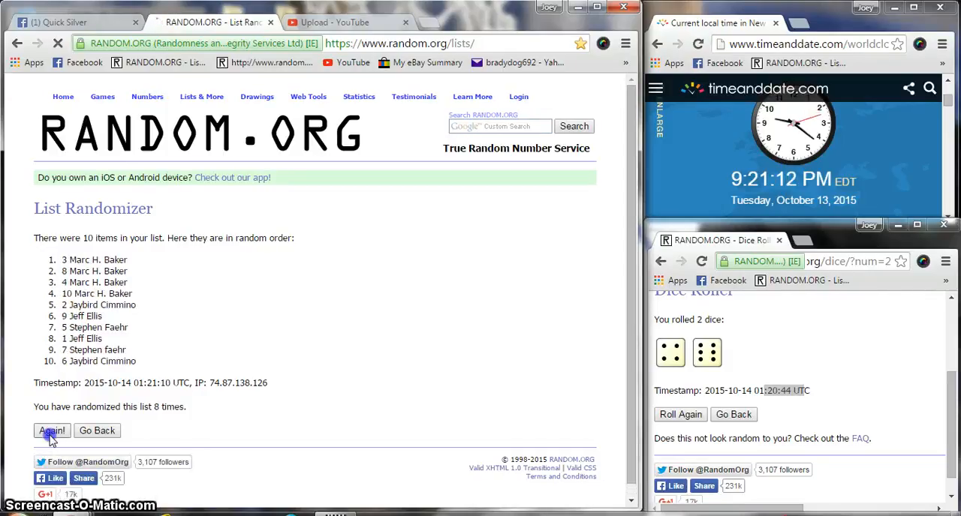
pyautogui.click(51, 431)
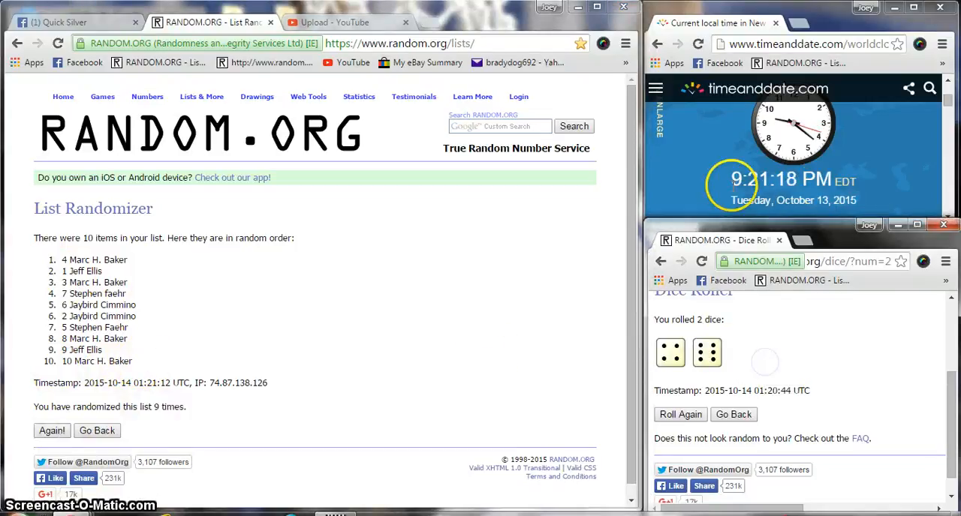
pyautogui.moveTo(183, 442)
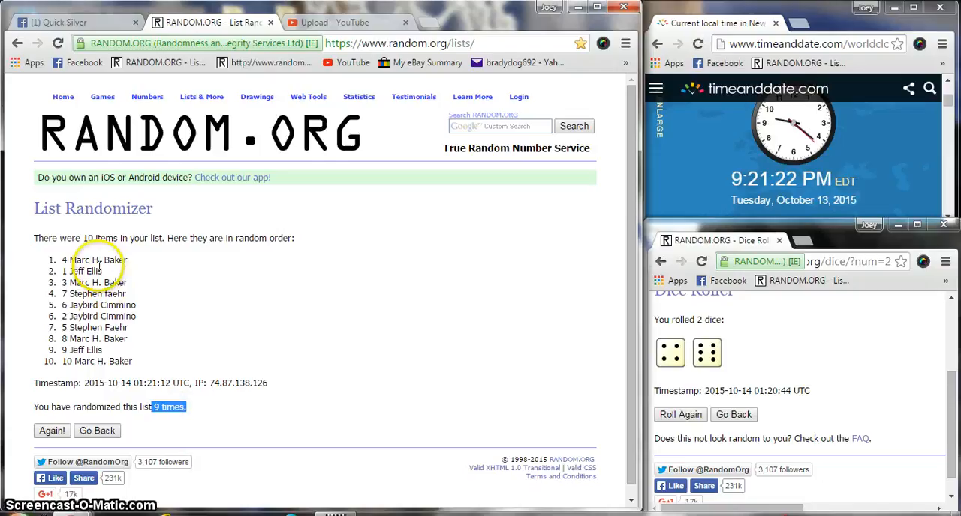
pyautogui.moveTo(129, 321)
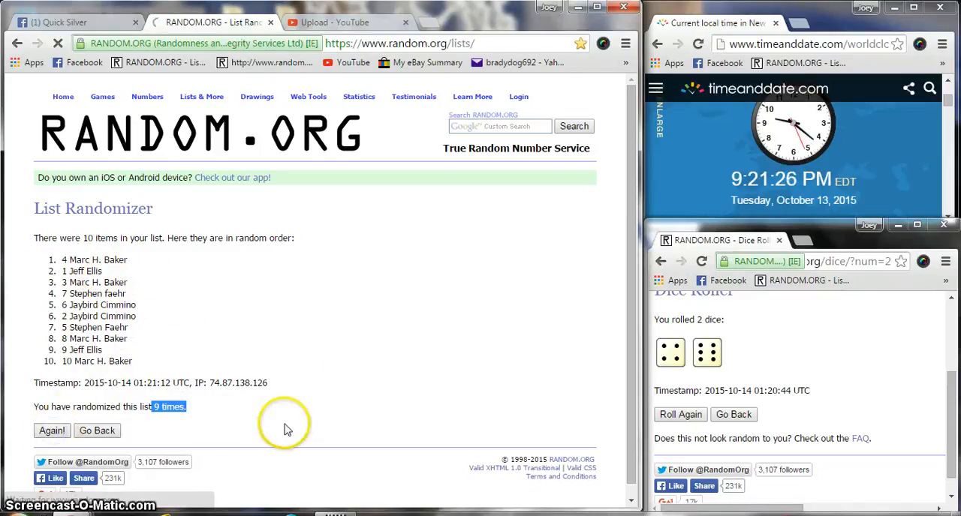
pyautogui.click(51, 431)
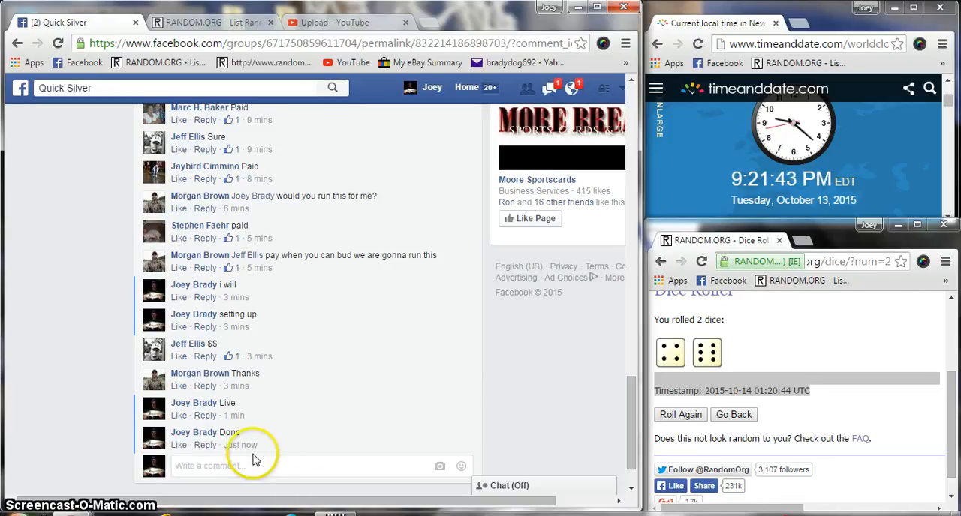
pyautogui.moveTo(248, 450)
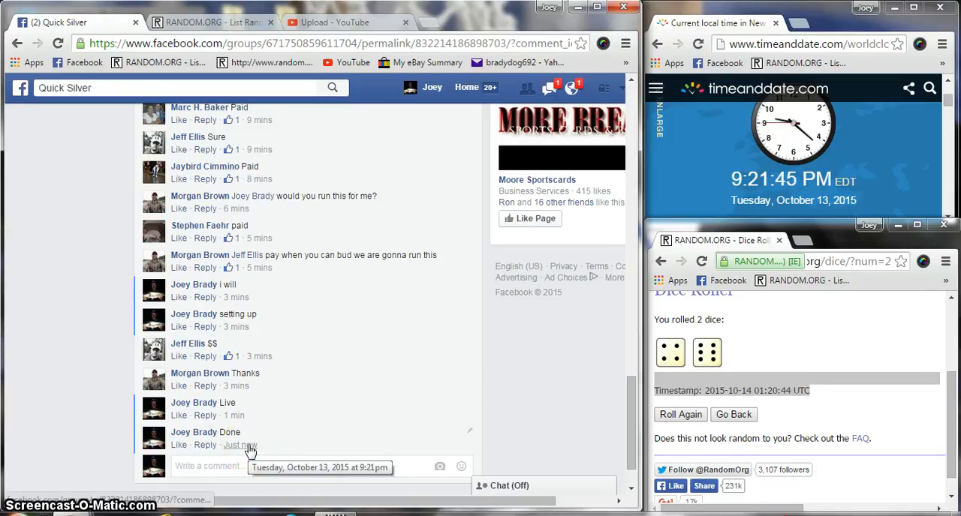